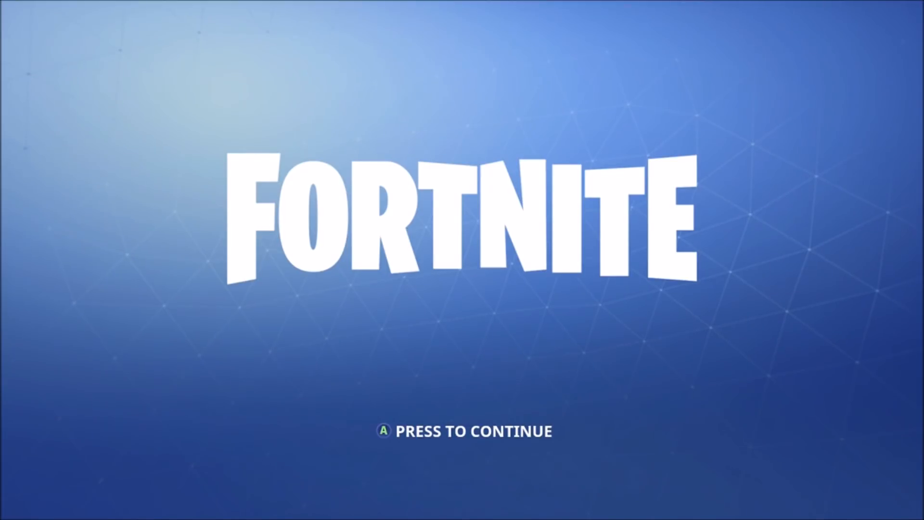
# Bring up the Xbox guide's Broadcast panel over the Fortnite title screen
pyautogui.press('Xbox')
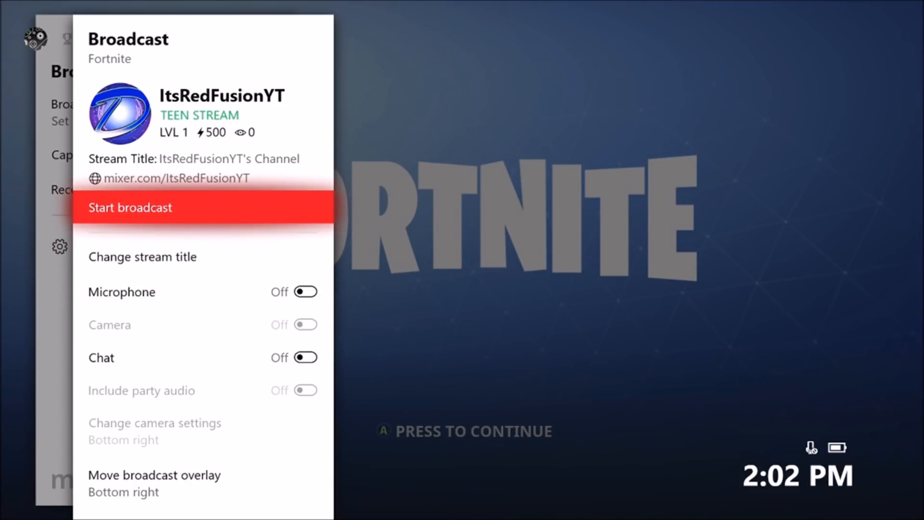
# Retitle the stream 'FT XB1' and reach the overlay position chooser
pyautogui.click(143, 257)
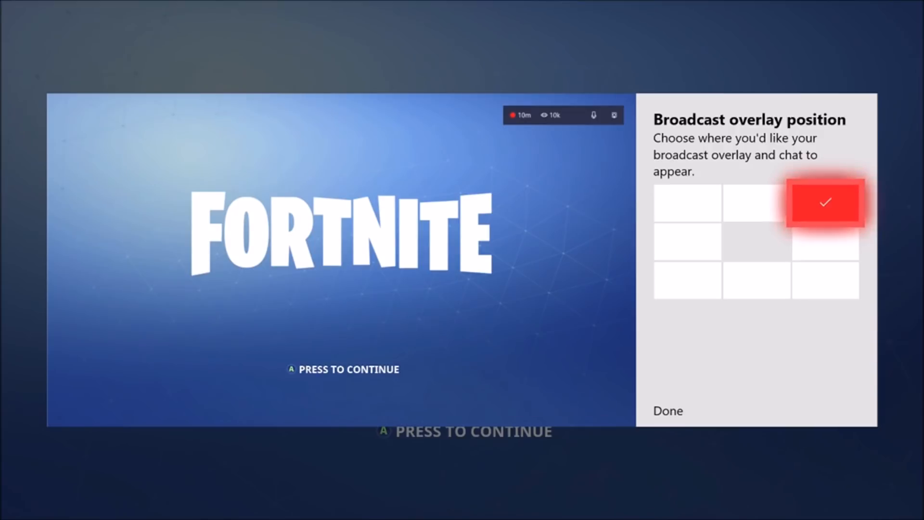
# Place the overlay and chat at top right, then start the FT XB1 broadcast
pyautogui.click(756, 287)
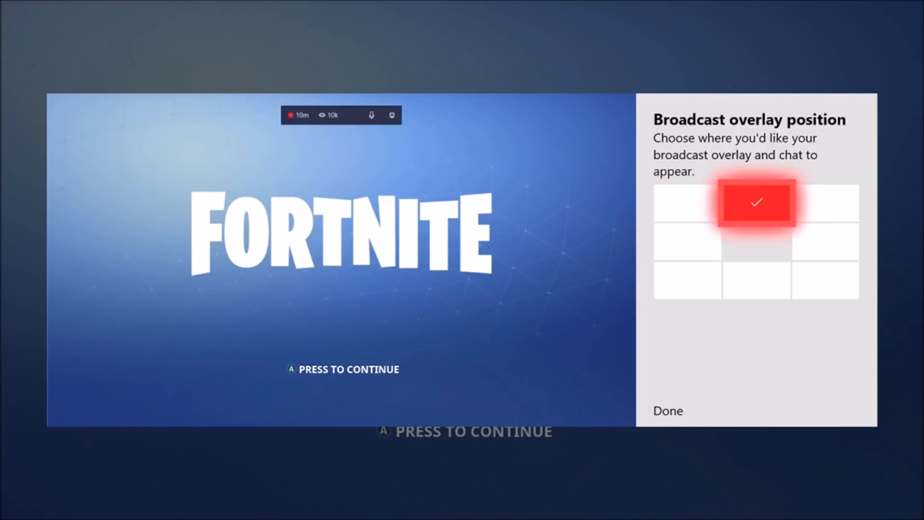
pyautogui.click(668, 411)
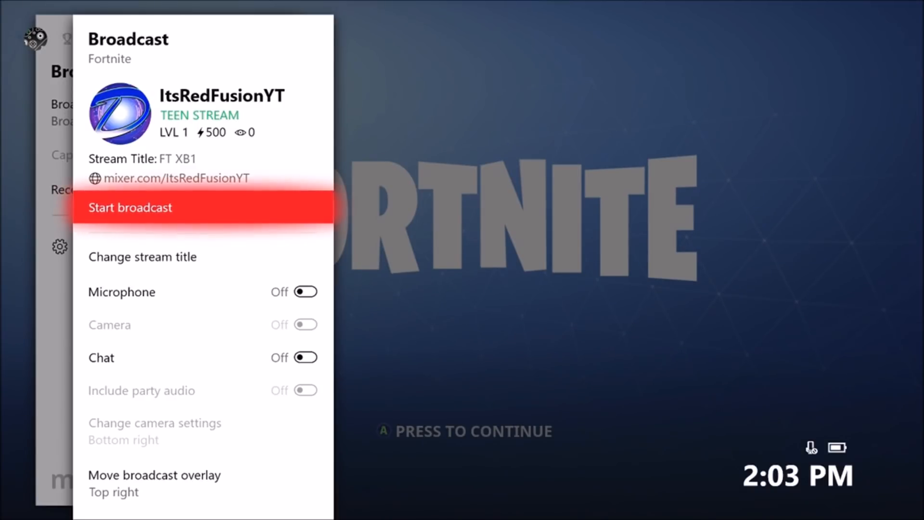
pyautogui.click(130, 207)
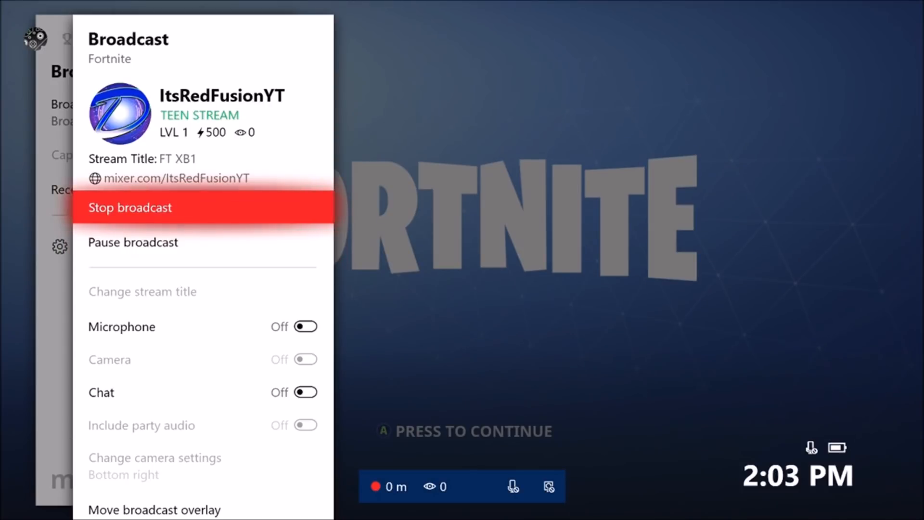
pyautogui.scroll(-3)
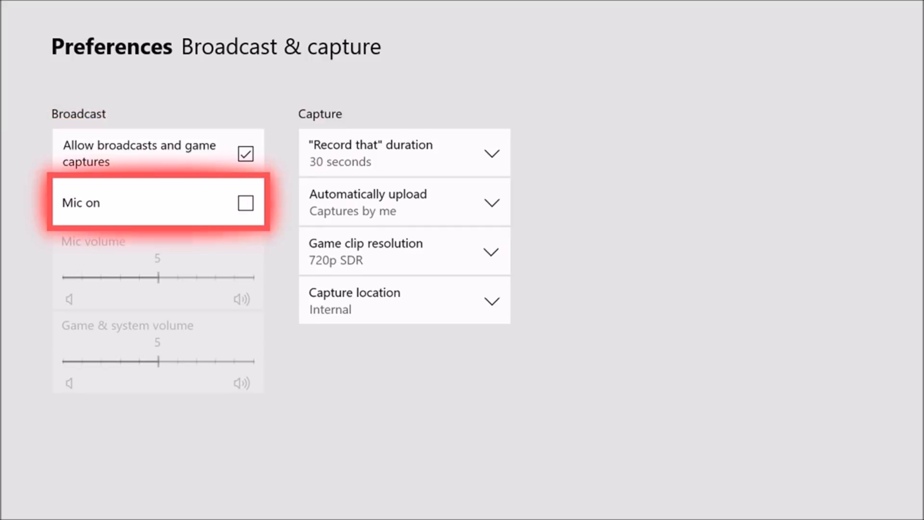
# Tick Mic on in Broadcast & capture preferences
pyautogui.click(246, 203)
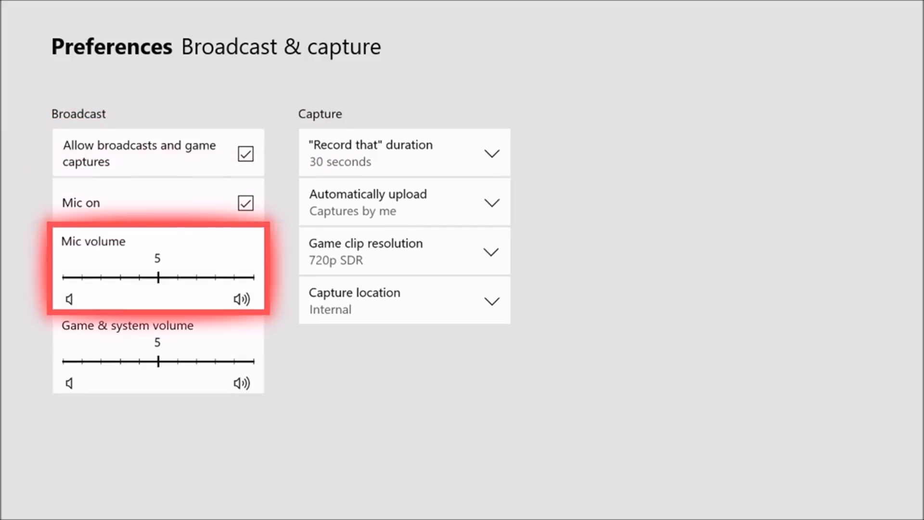
pyautogui.press('Down')
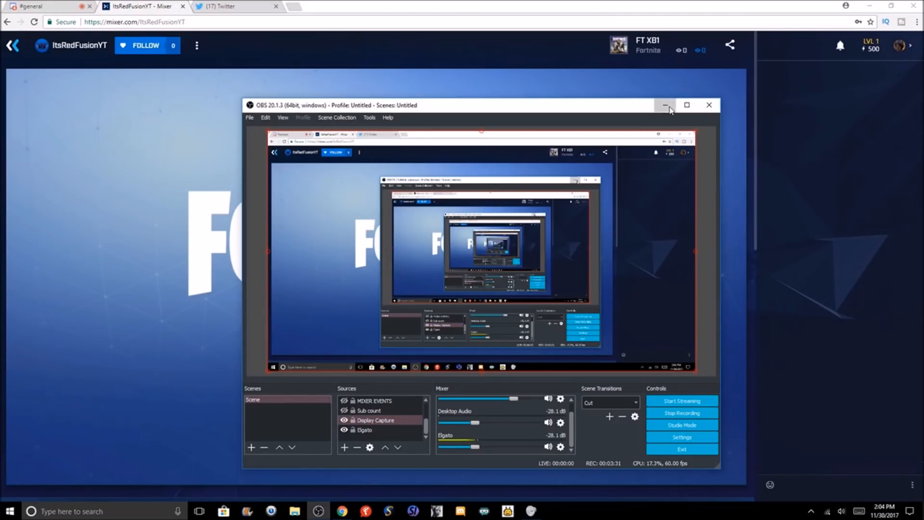
# Minimize OBS to reveal the Mixer channel page playing the FT XB1 stream
pyautogui.click(666, 105)
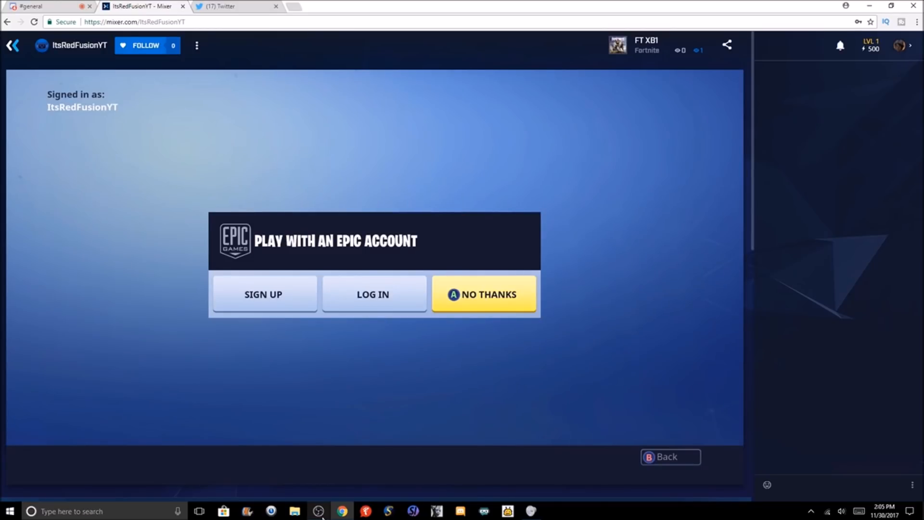
# Watch the Mixer stream page until a greeting arrives in chat, then return to the Xbox view
pyautogui.click(484, 294)
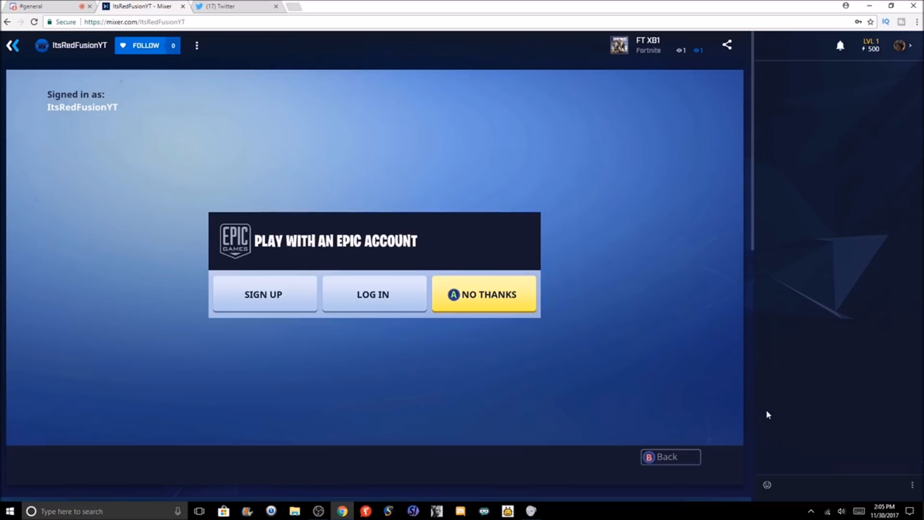
pyautogui.moveTo(772, 419)
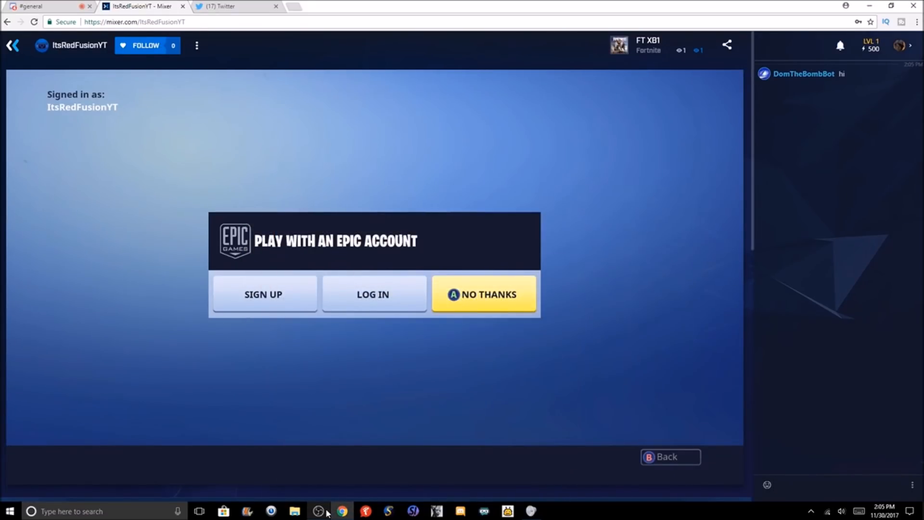
pyautogui.click(319, 511)
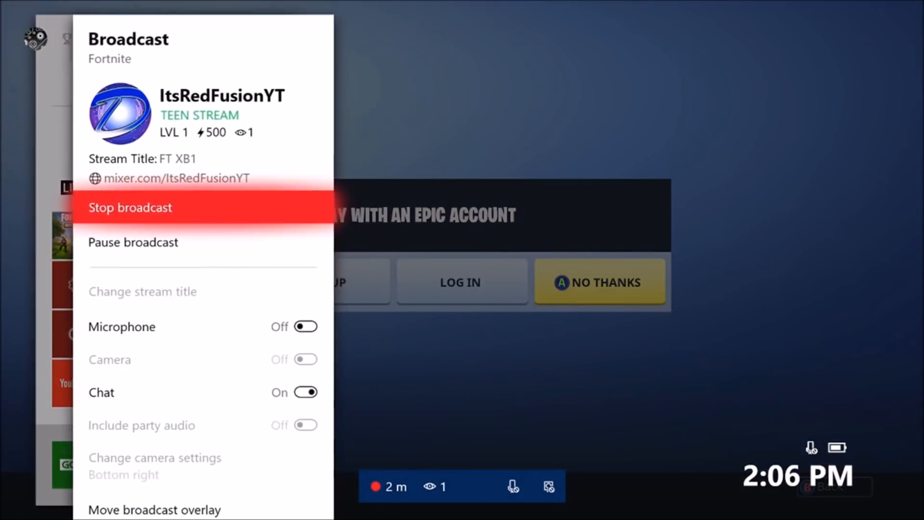
# Set Chat to Off in the Broadcast guide and reach Move broadcast overlay
pyautogui.press('down')
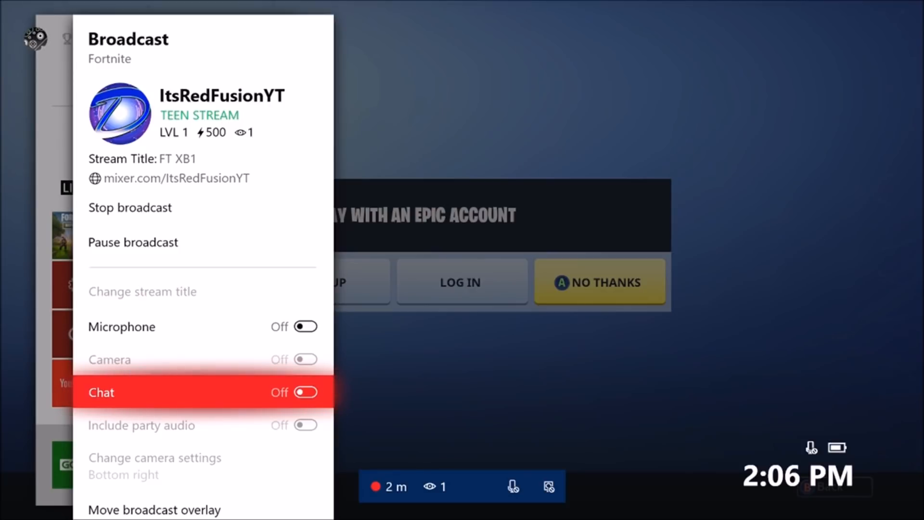
pyautogui.scroll(-3)
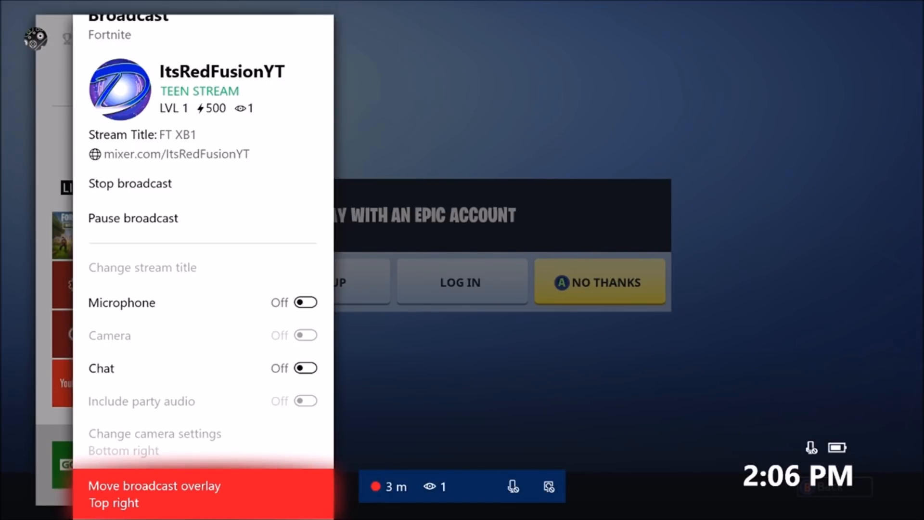
pyautogui.click(154, 486)
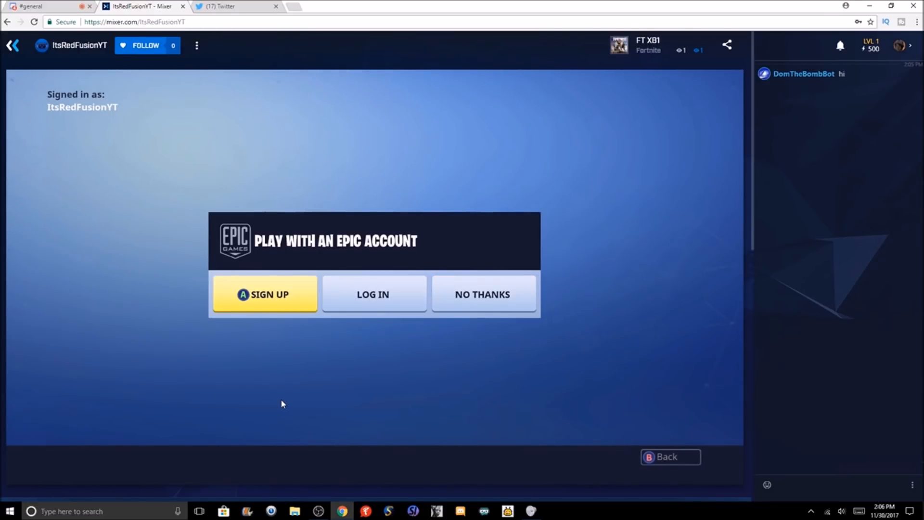
# Restore the OBS window from the taskbar over the live Mixer page
pyautogui.press('right')
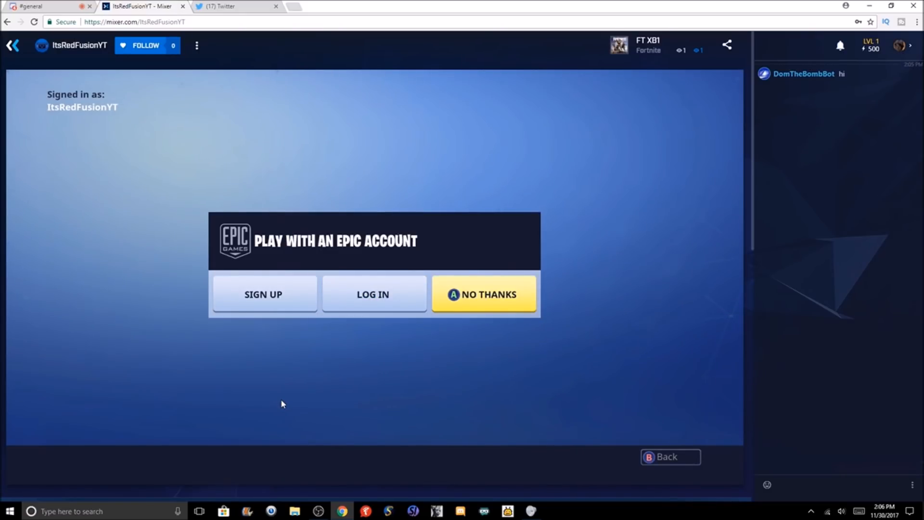
pyautogui.click(319, 511)
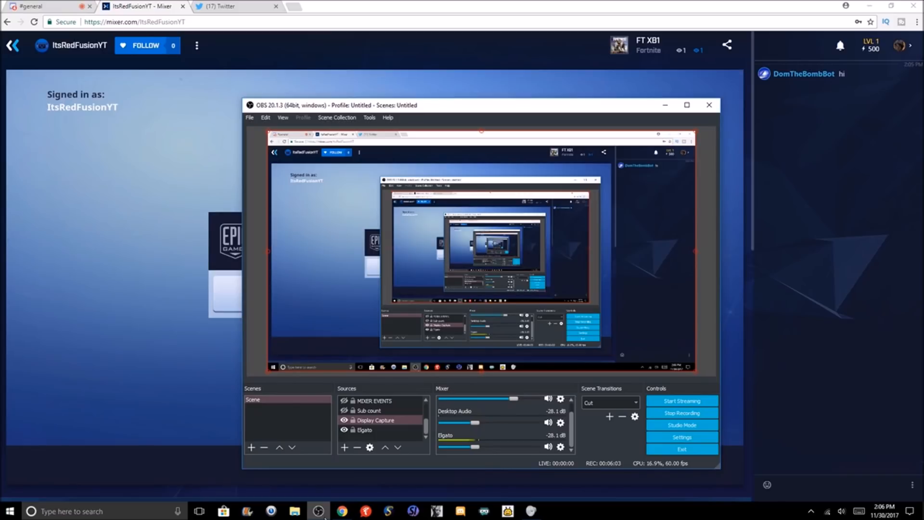